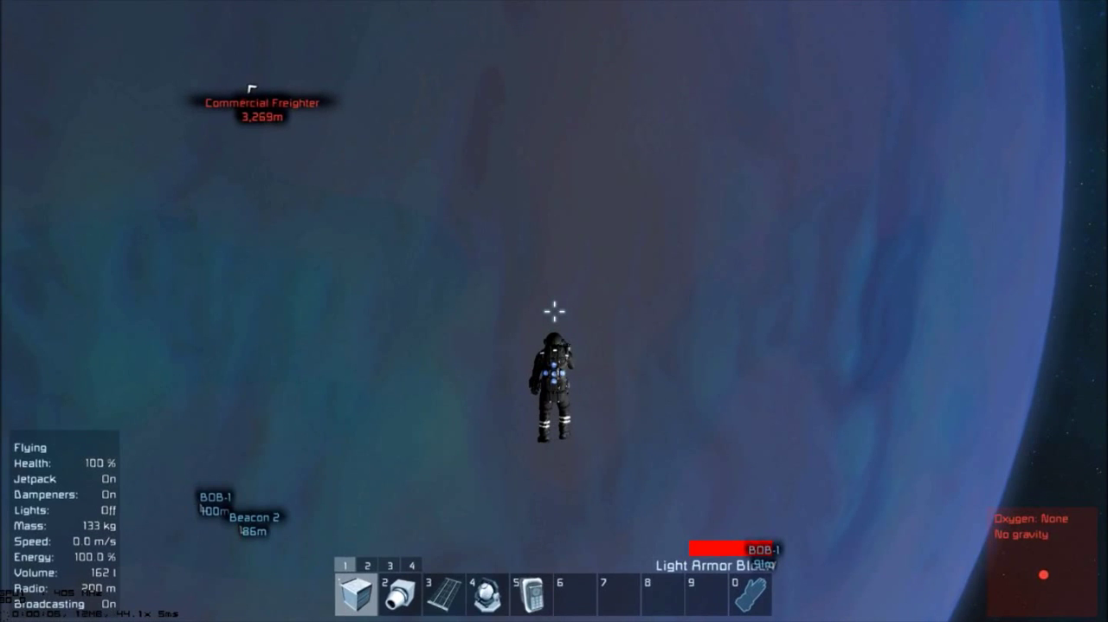
Bring up the Toolbar Config block catalogue with G while floating in space.
key("g")
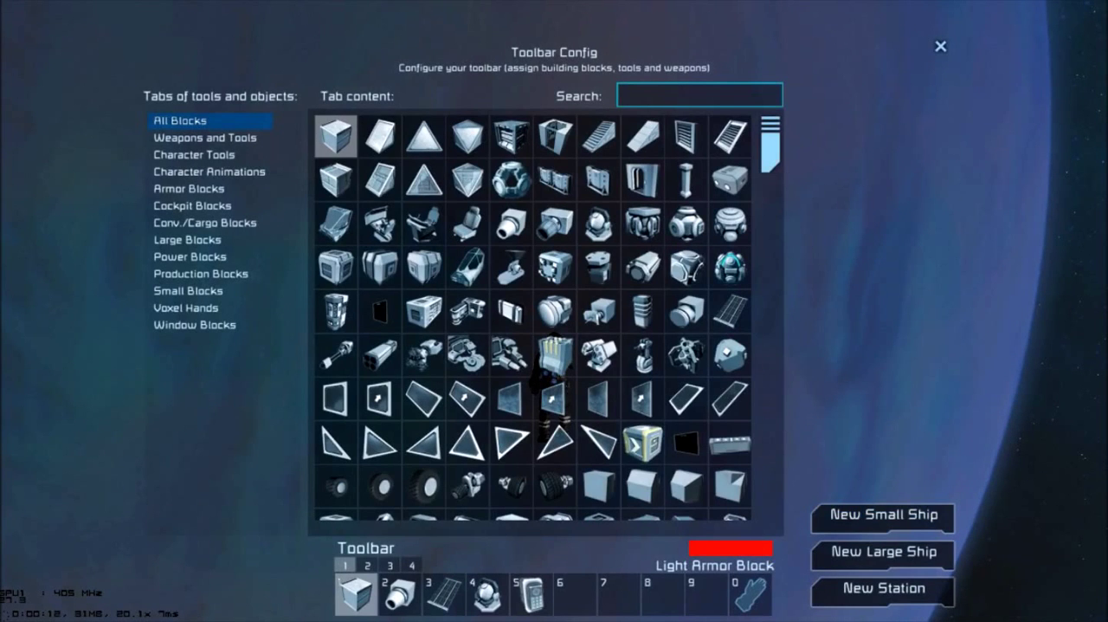
mouse_move(881, 516)
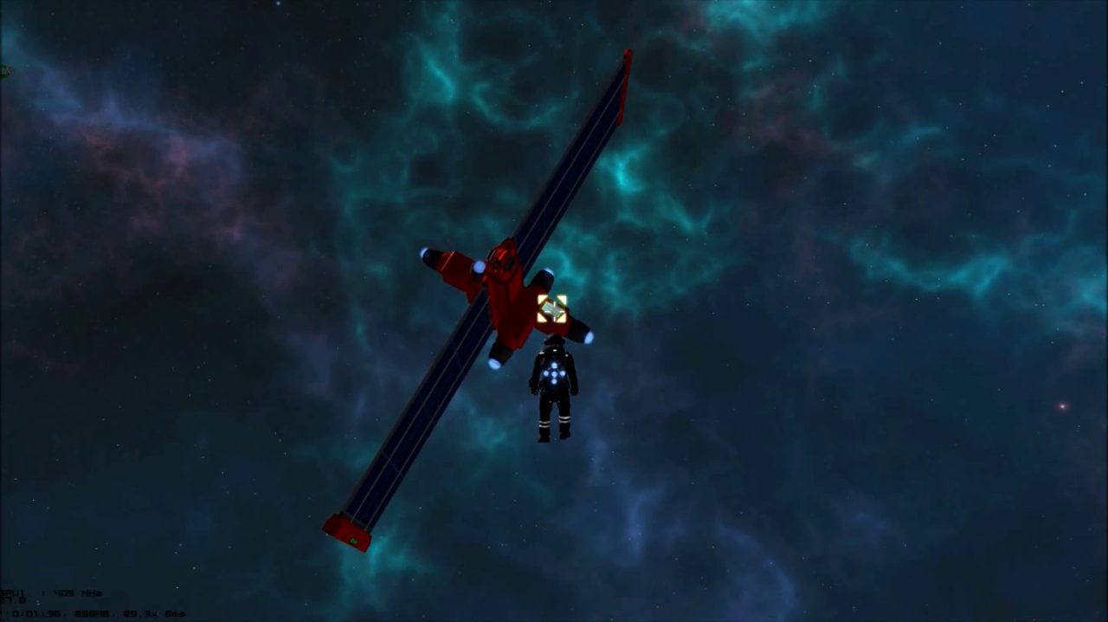
In the Terminal, tick the Gyroscope's Override controls and settle Yaw override at about 2 RPM.
key("K")
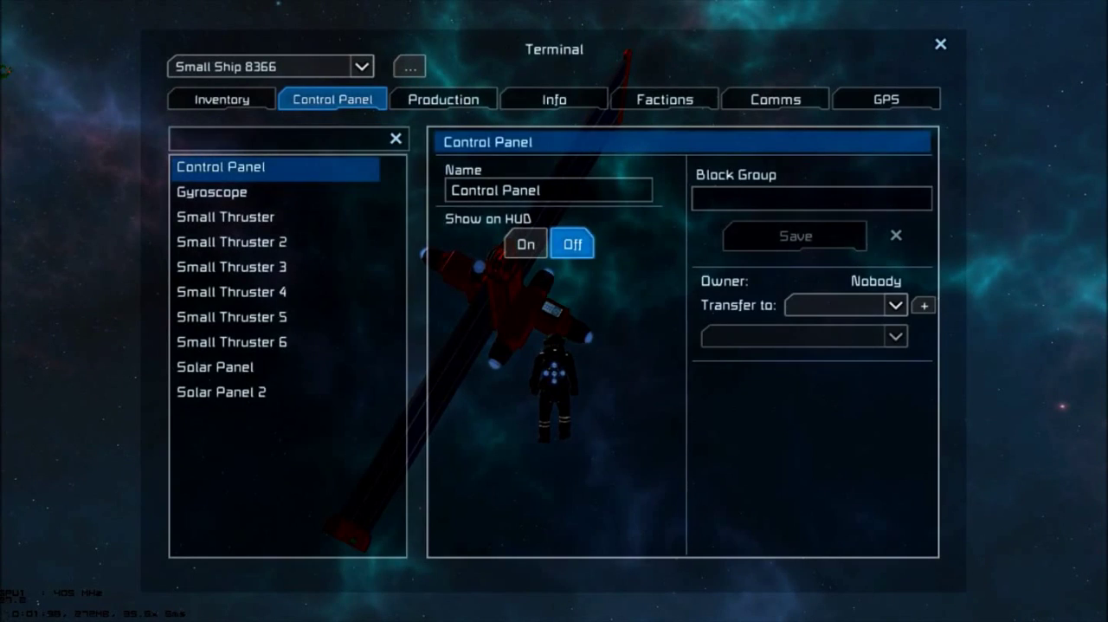
left_click(212, 191)
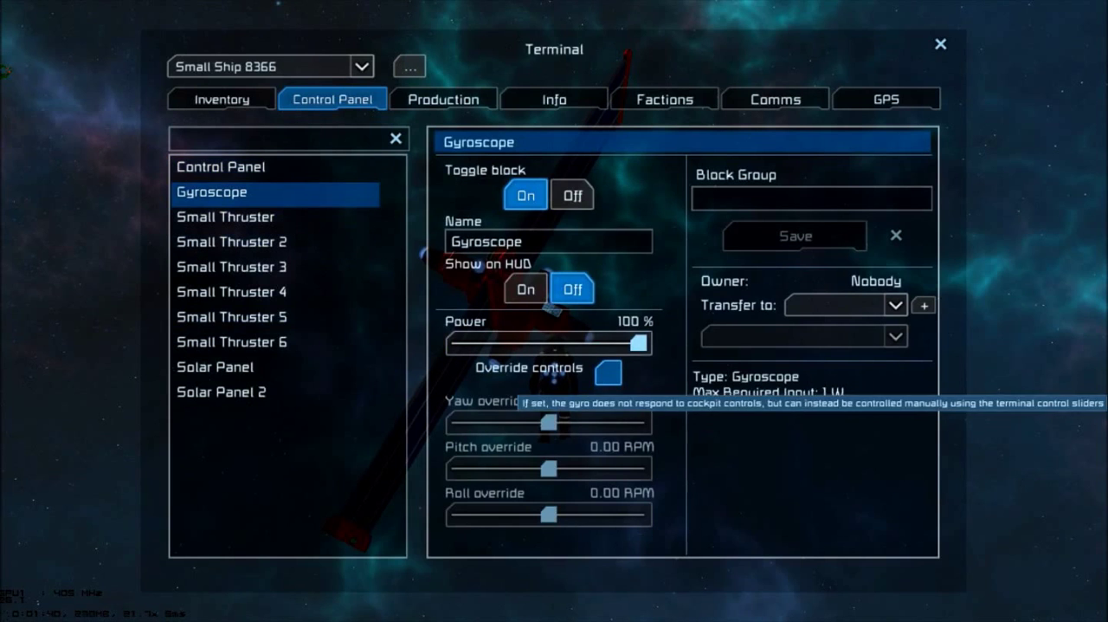
left_click(609, 372)
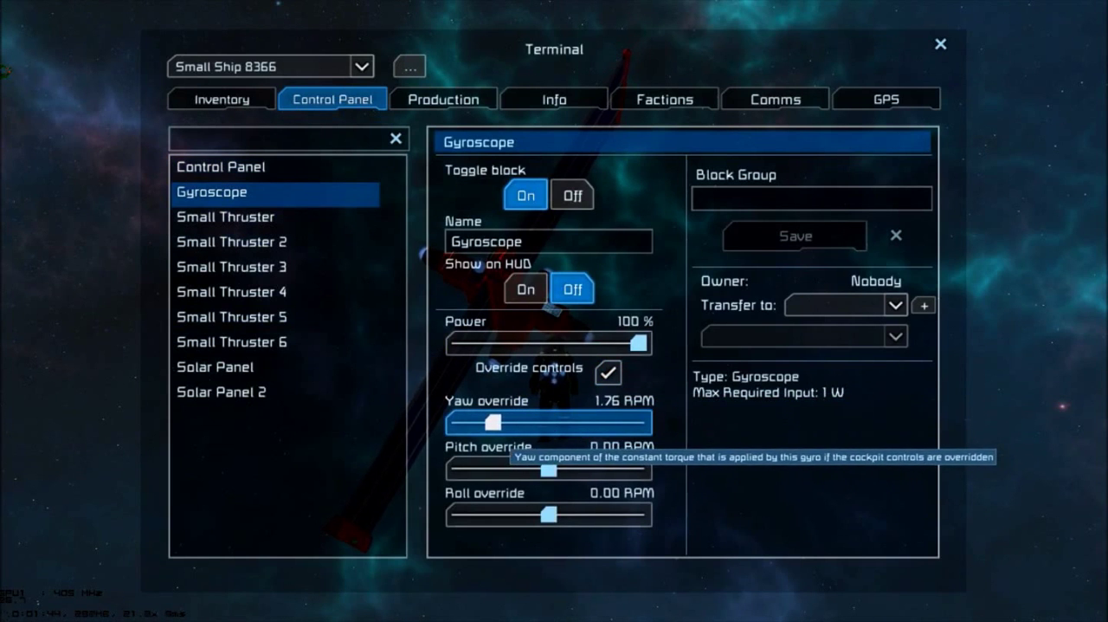
left_click_drag(491, 424, 471, 424)
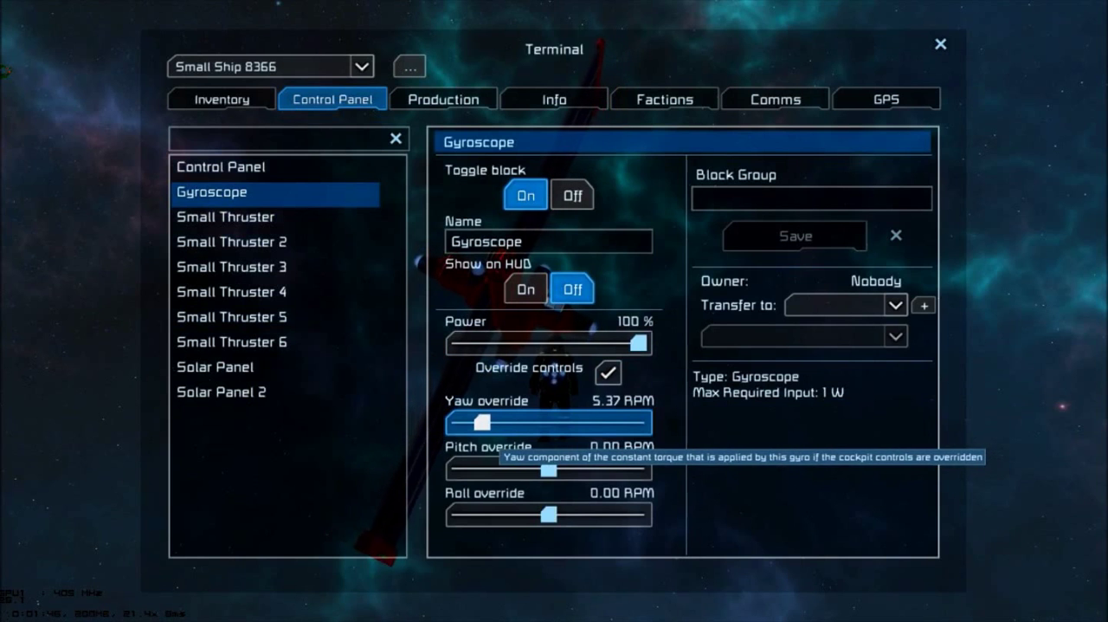
left_click_drag(474, 422, 482, 422)
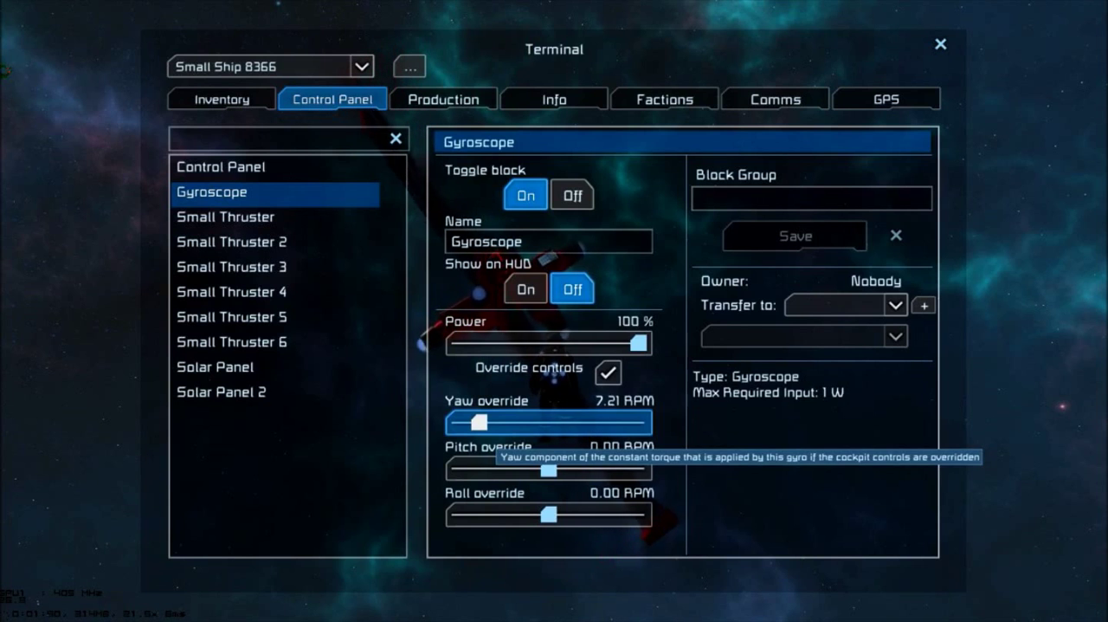
left_click_drag(474, 423, 460, 422)
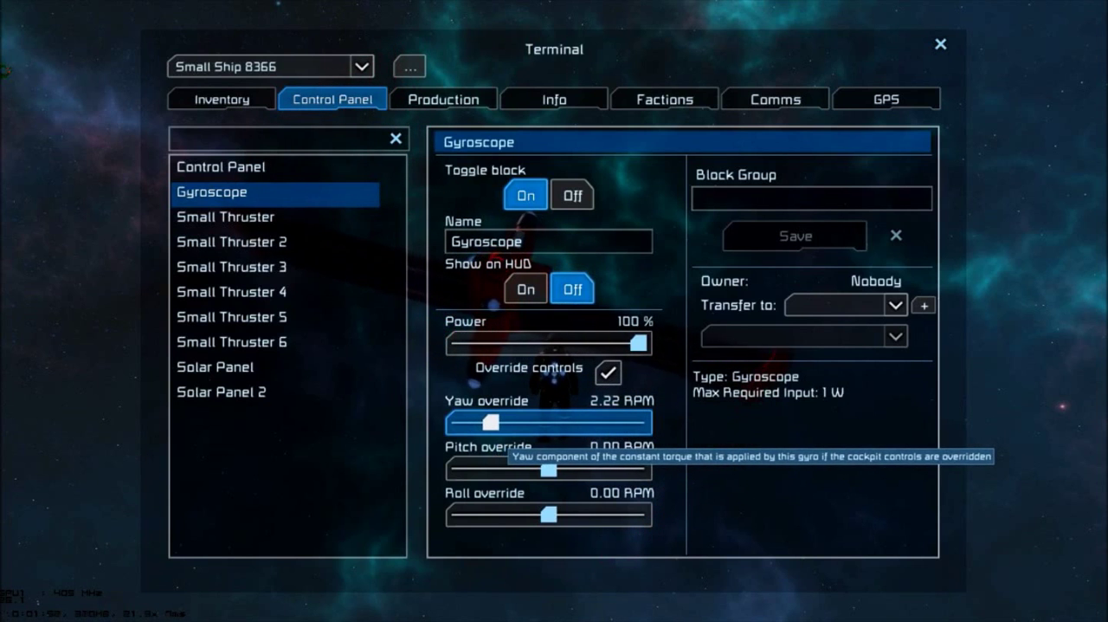
Set the first Small Thruster's Thrust override to about 227 N.
left_click(225, 216)
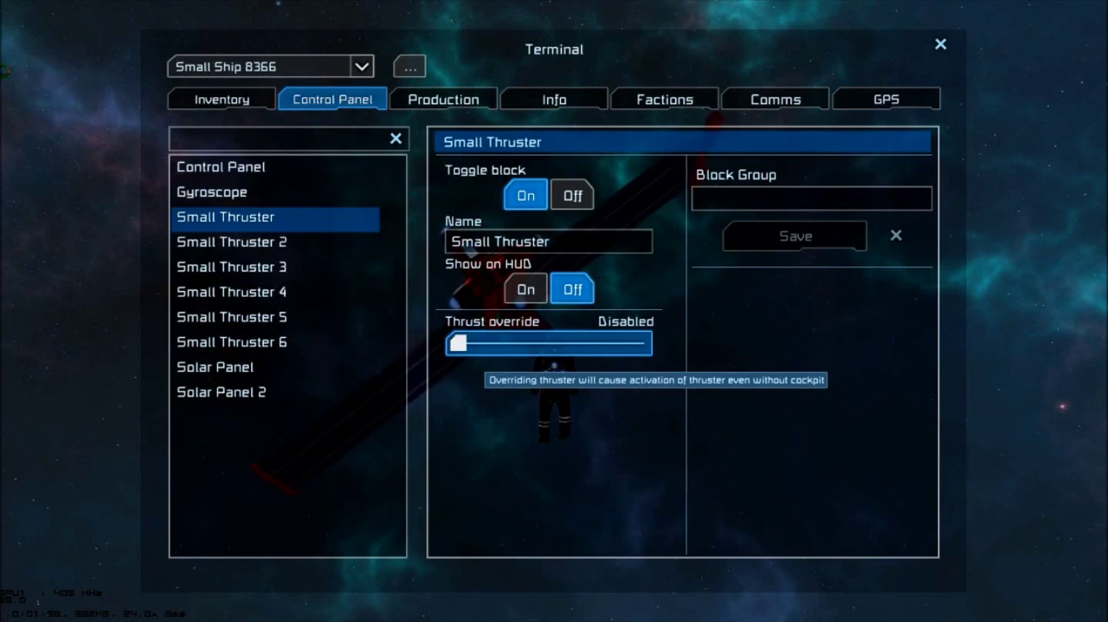
left_click_drag(453, 342, 481, 343)
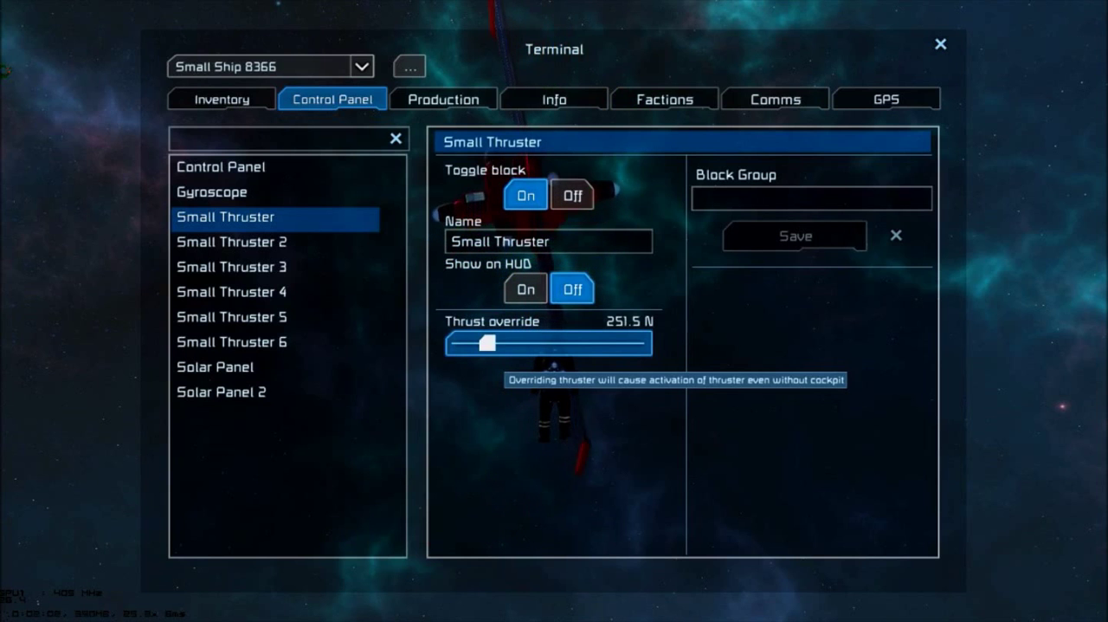
left_click_drag(477, 343, 464, 343)
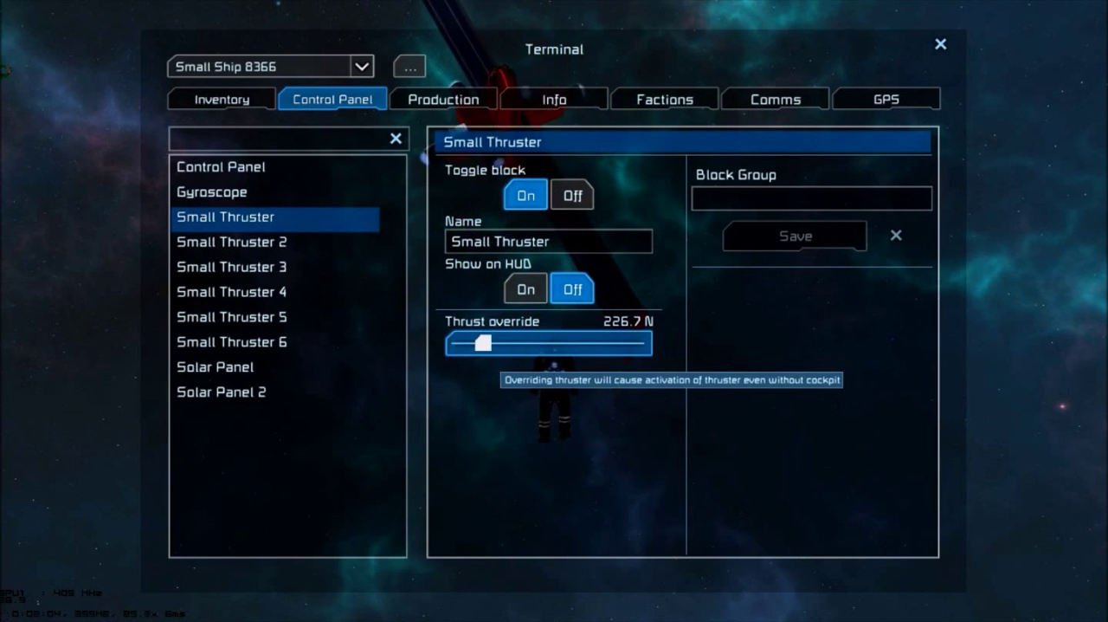